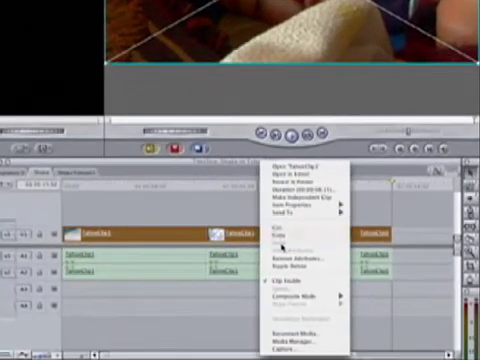
pyautogui.moveTo(292, 212)
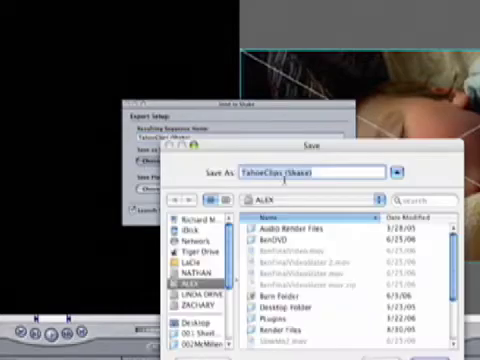
# Export the Tahoe clips as a Shake script named TahoeClips into the Documents folder.
pyautogui.scroll(-3)
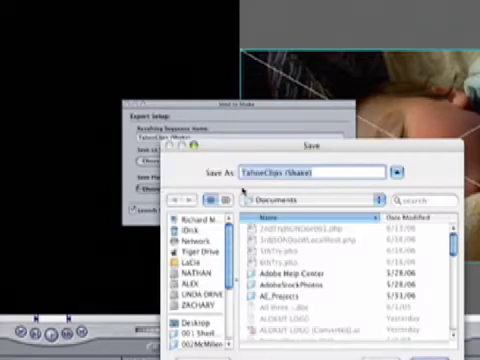
pyautogui.click(390, 170)
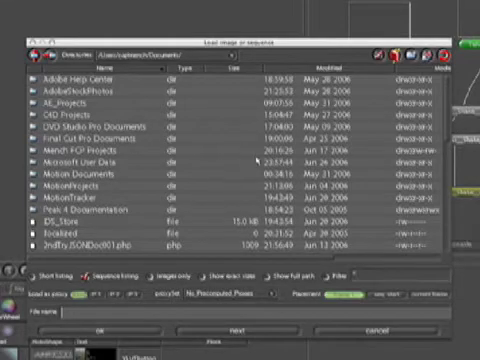
# Browse the Load Image directories and enter the external drive holding the exported clip.
pyautogui.scroll(-3)
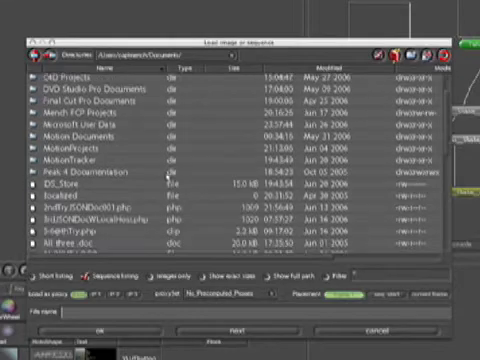
pyautogui.scroll(3)
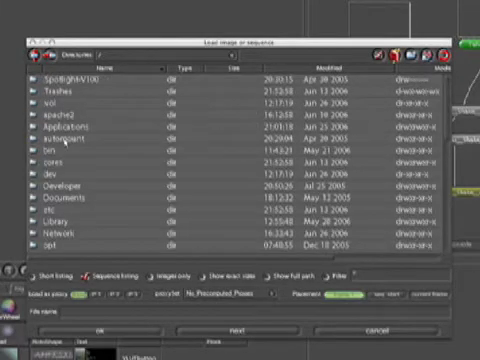
pyautogui.scroll(-3)
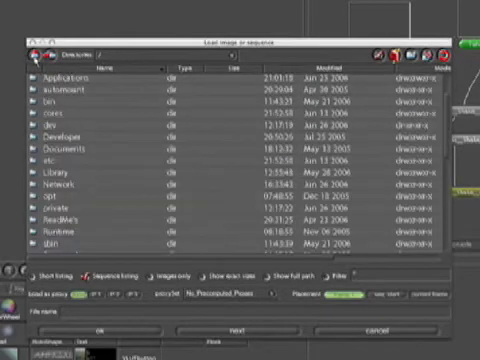
pyautogui.scroll(-3)
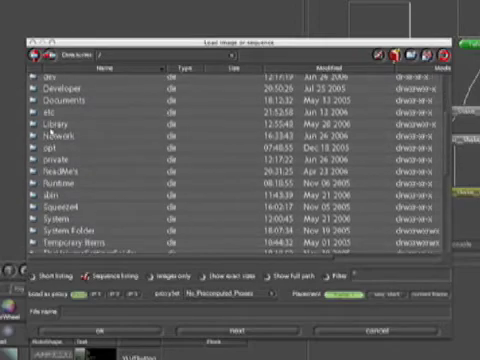
pyautogui.scroll(-3)
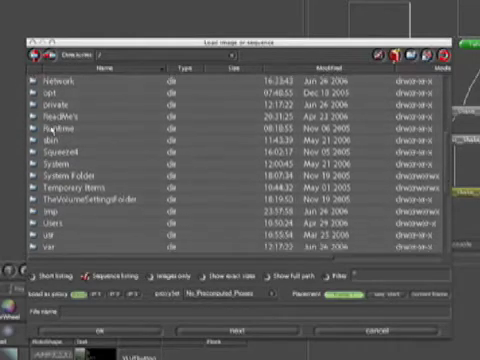
pyautogui.scroll(-3)
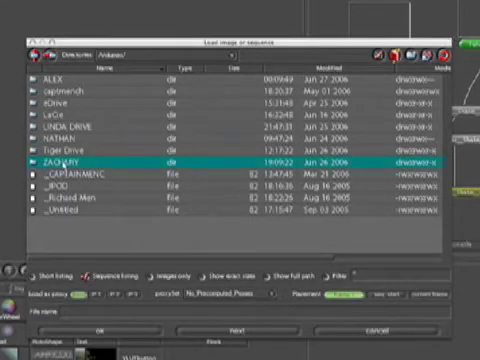
pyautogui.doubleClick(60, 160)
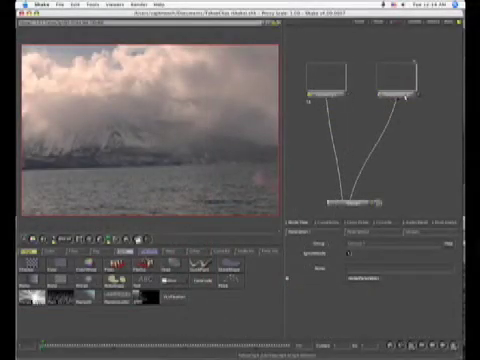
# Select the right-hand FileIn clip node and view its output as the footage to stabilize.
pyautogui.click(398, 96)
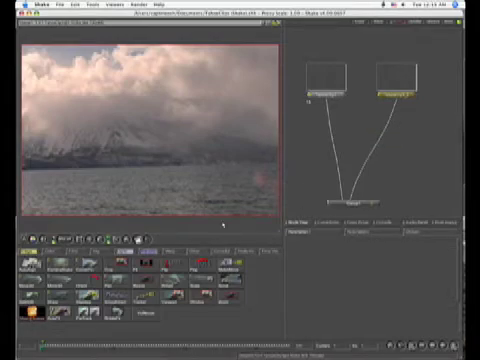
pyautogui.click(388, 76)
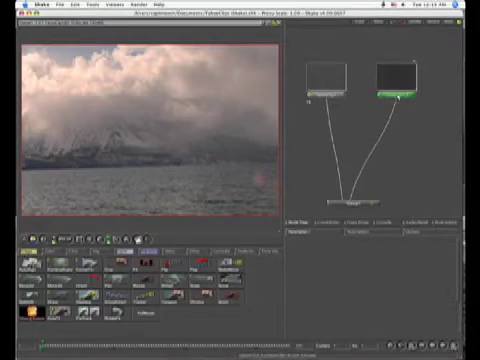
pyautogui.click(398, 114)
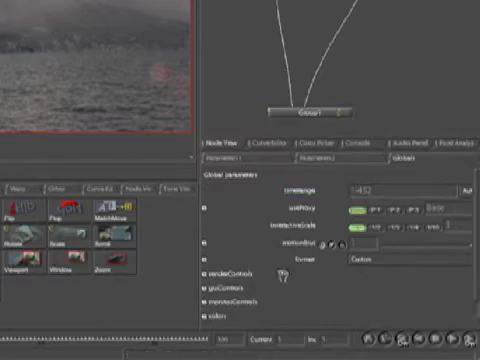
pyautogui.moveTo(190, 338)
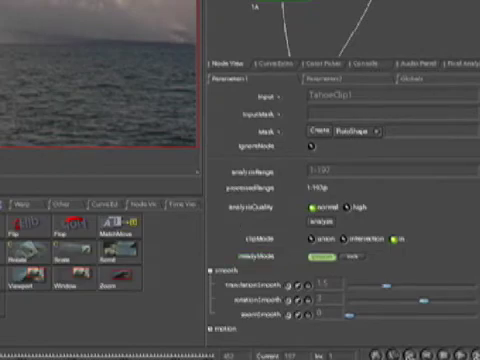
pyautogui.moveTo(10, 34)
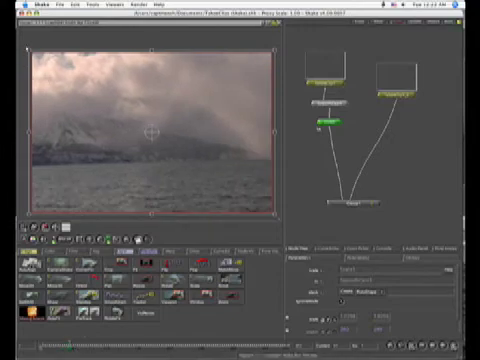
pyautogui.moveTo(198, 128)
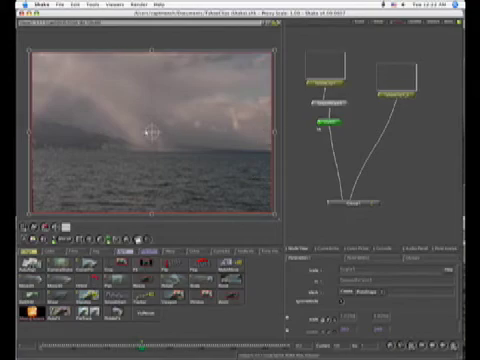
# Enlarge and reposition the stabilized image until the black edges no longer show in the frame.
pyautogui.click(324, 100)
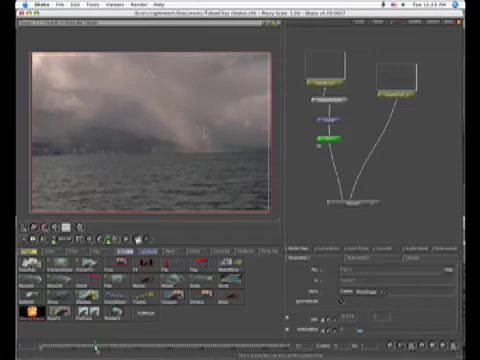
pyautogui.moveTo(96, 344); pyautogui.dragTo(64, 344)
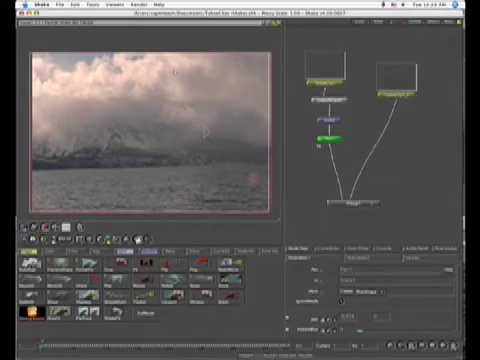
# Render a flipbook preview of the stabilized clip from Render > Render Flipbook.
pyautogui.click(128, 10)
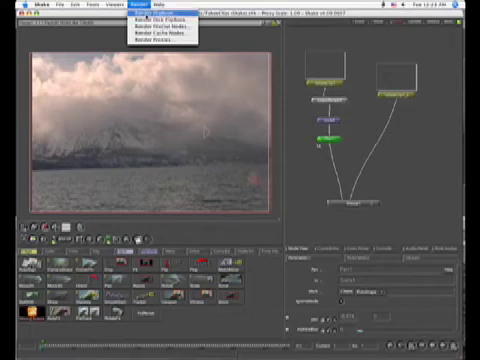
pyautogui.click(162, 22)
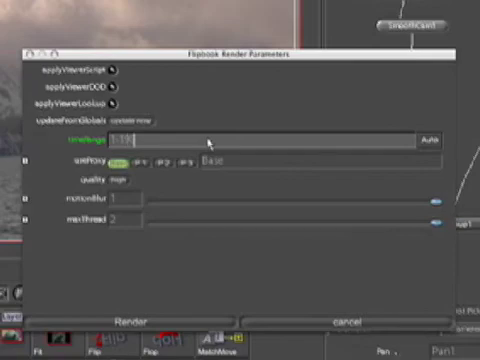
pyautogui.click(132, 320)
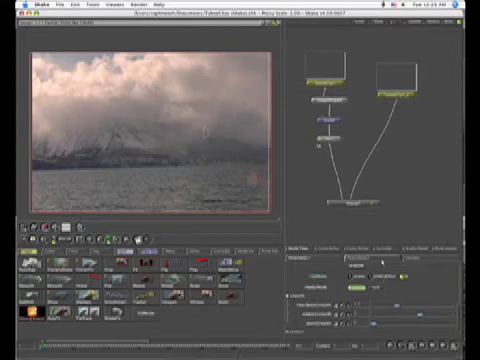
# Ungroup the stabilization group node, confirming with Continue, so its component nodes appear.
pyautogui.click(390, 78)
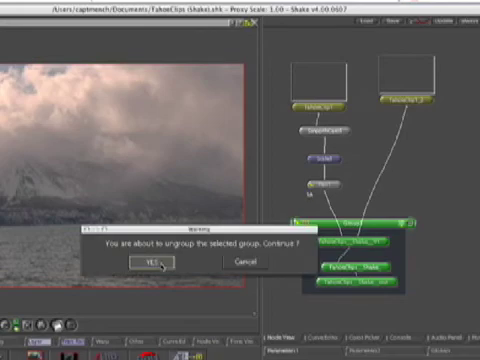
pyautogui.click(156, 264)
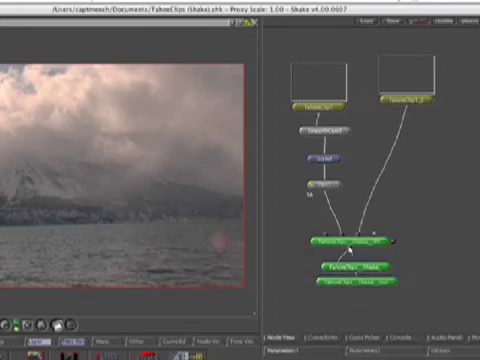
pyautogui.click(344, 268)
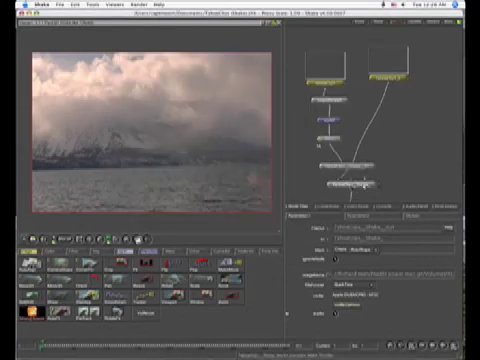
pyautogui.moveTo(404, 174)
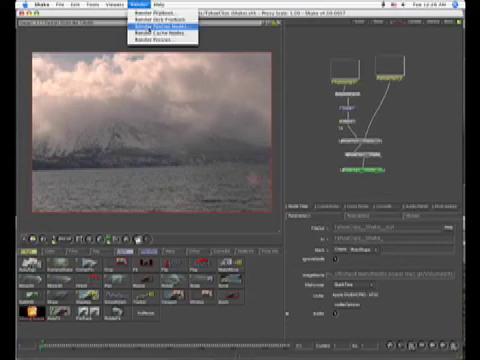
# Start the final render of the stabilized clip via Render FileOut Nodes.
pyautogui.click(142, 18)
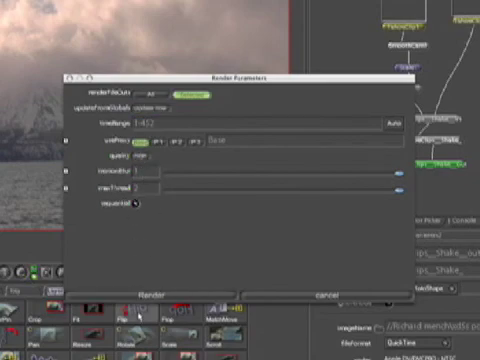
pyautogui.click(160, 296)
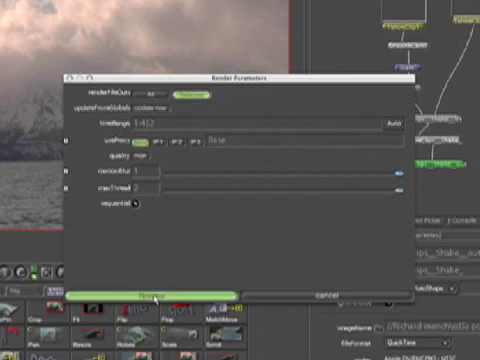